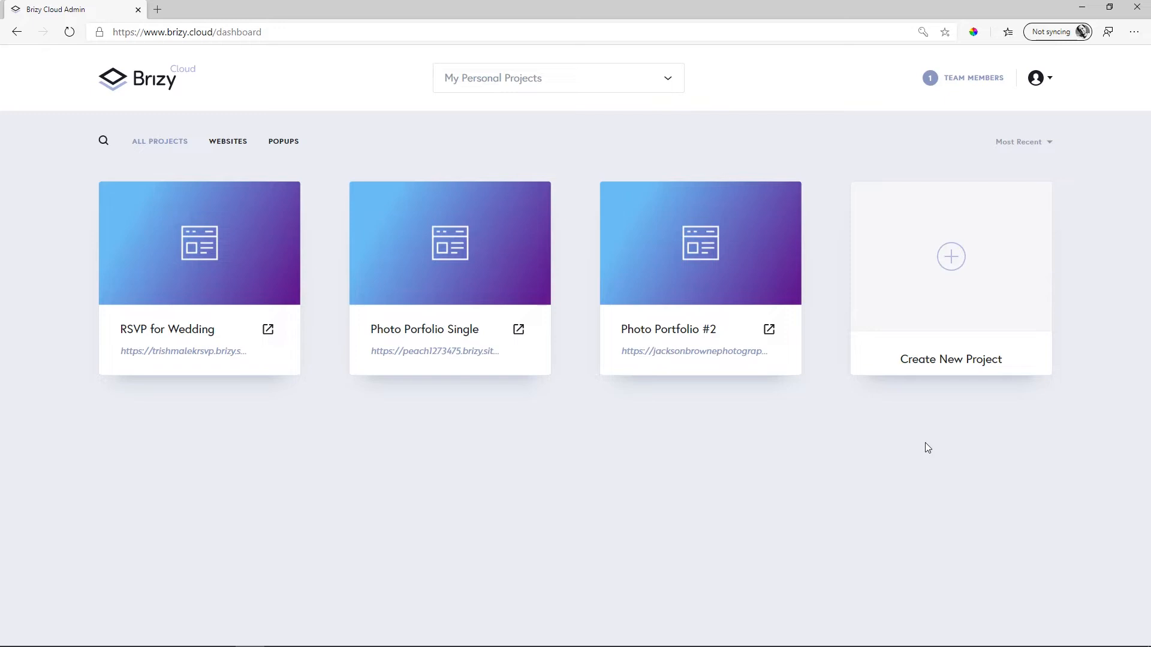
pyautogui.moveTo(944, 444)
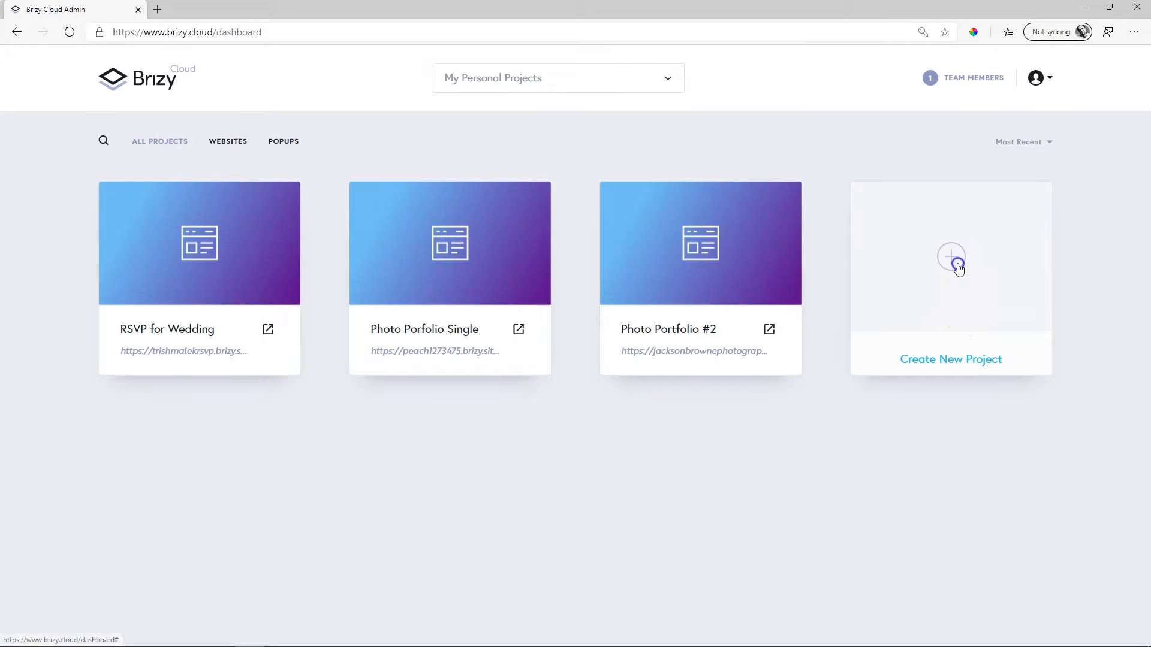
# - Create a new website project from the Create New Project card, producing Project #4
pyautogui.click(949, 258)
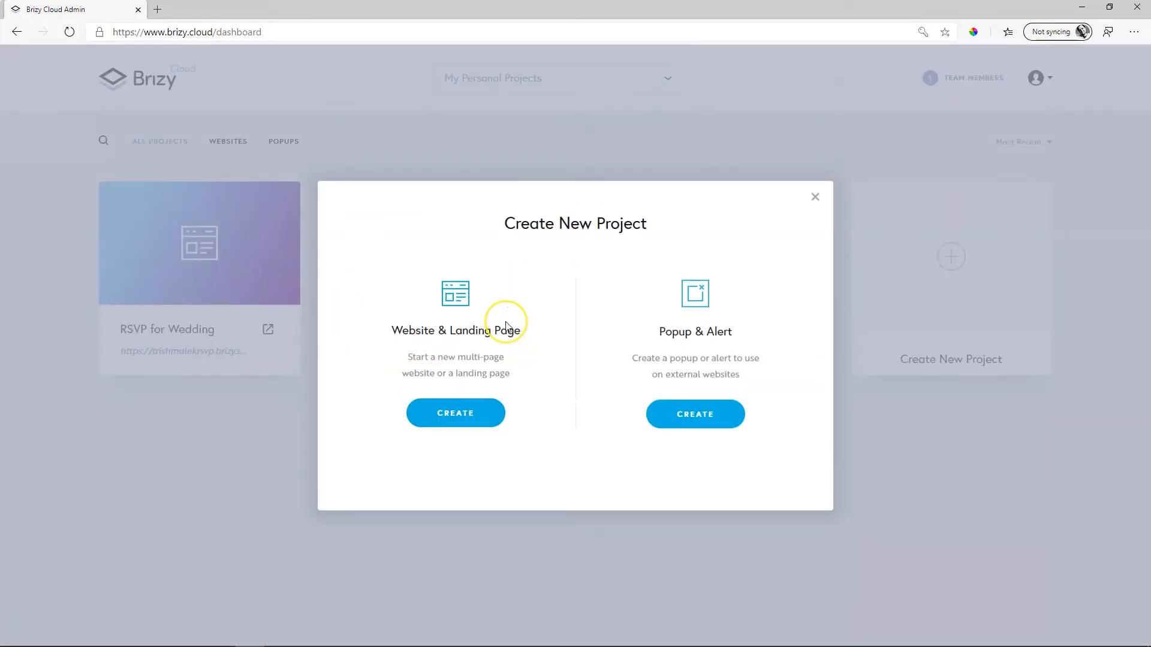
pyautogui.moveTo(505, 326)
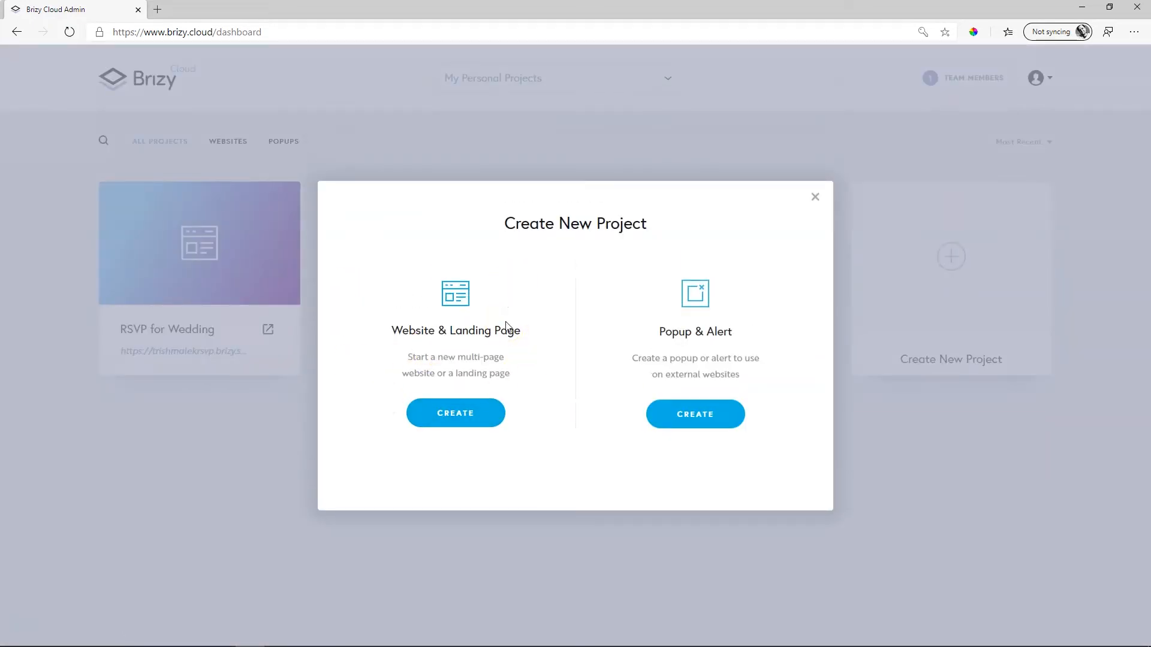
pyautogui.moveTo(769, 407)
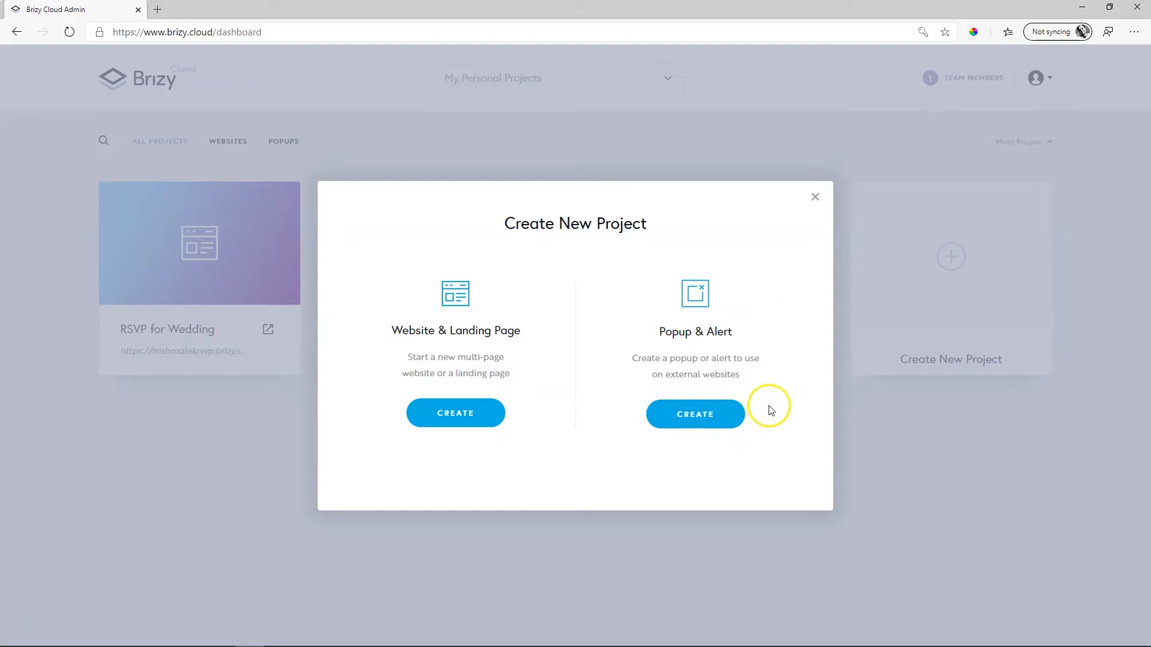
pyautogui.click(455, 413)
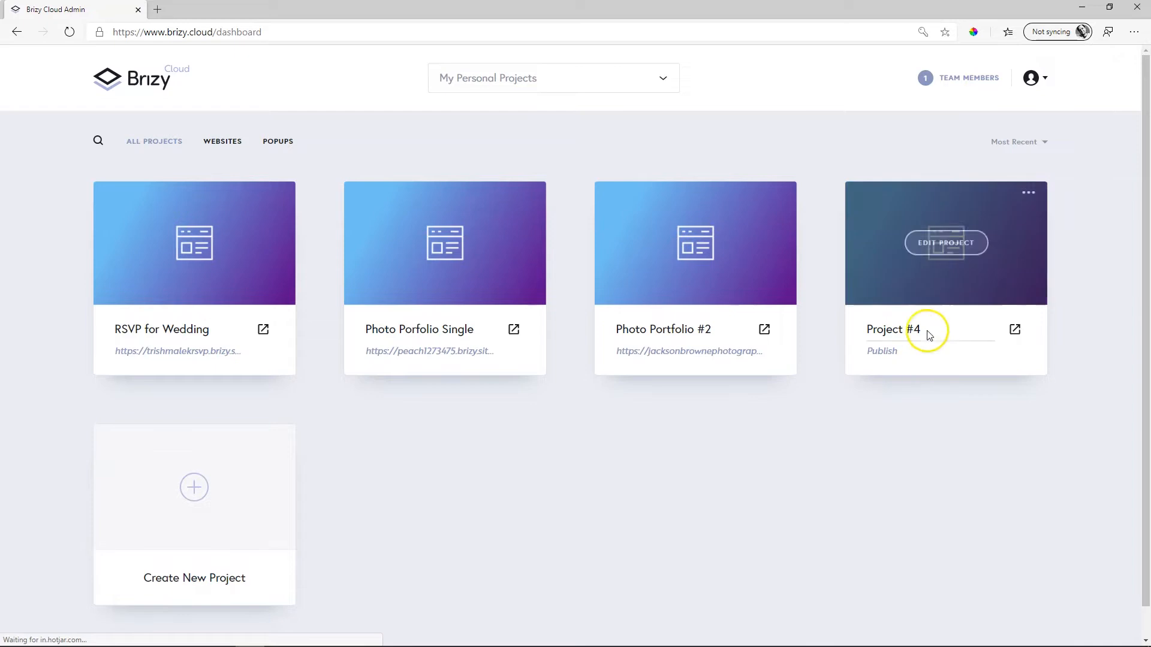
# - Rename the Project #4 card's title to 'How to Publish'
pyautogui.doubleClick(892, 329)
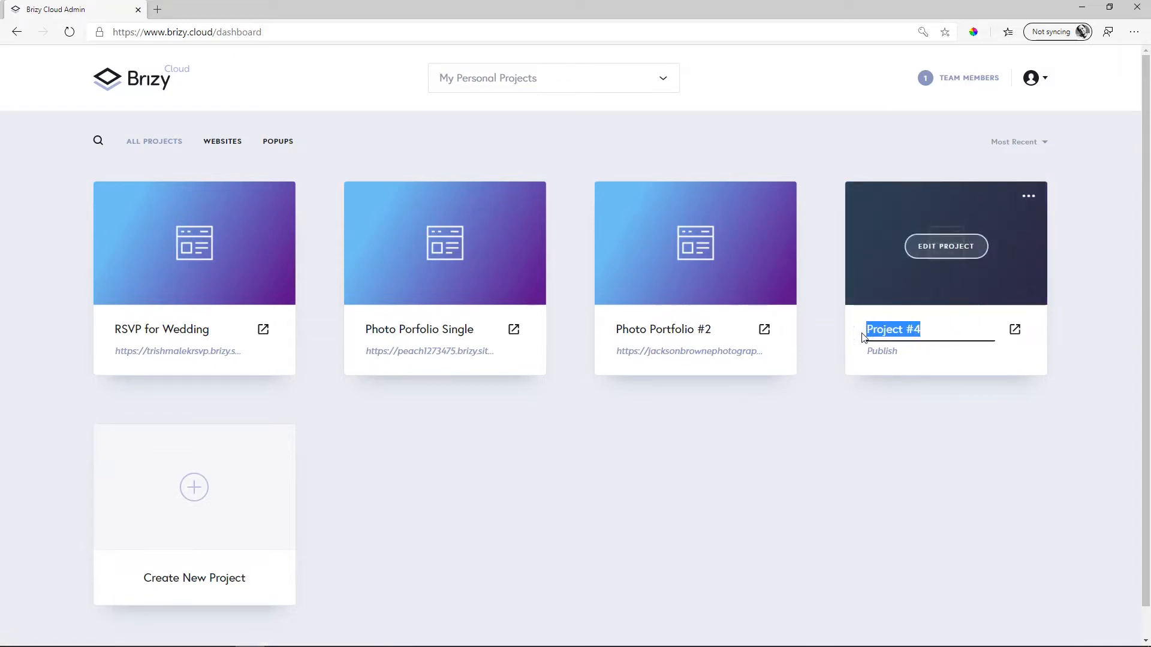
pyautogui.write('How to Publish')
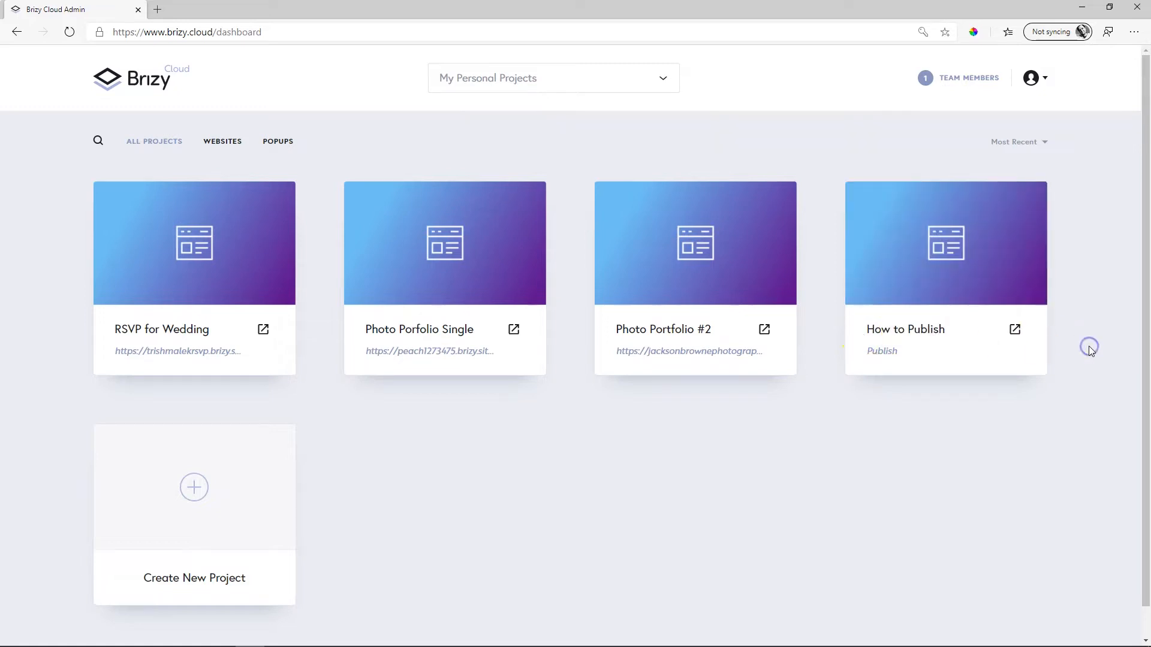
pyautogui.moveTo(908, 193)
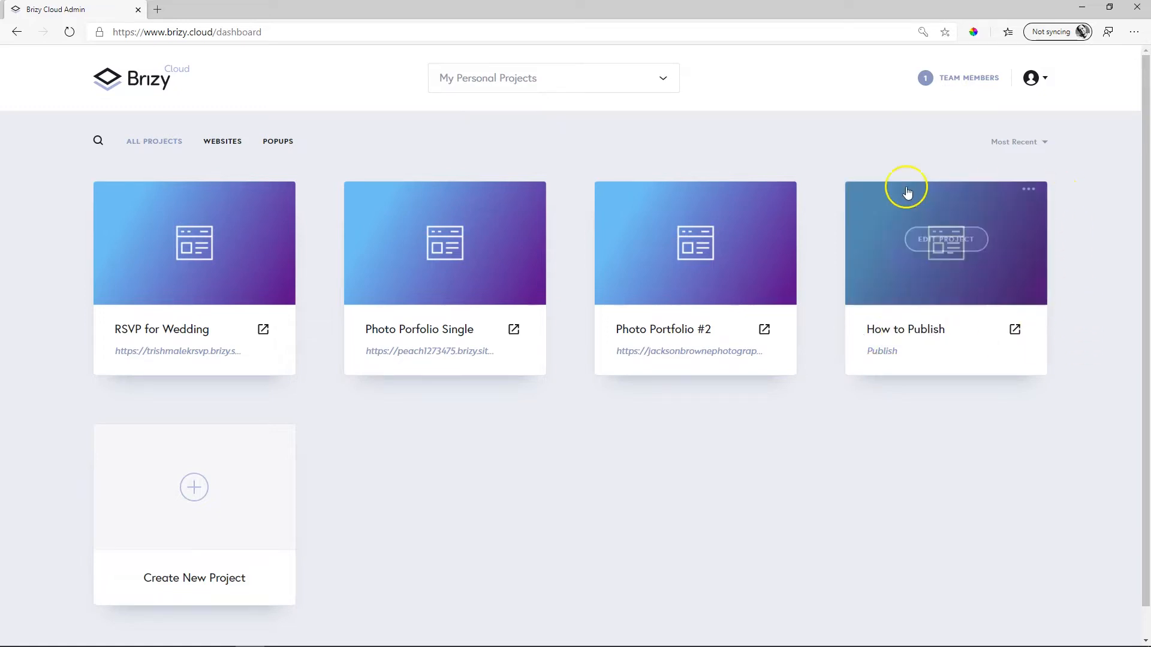
pyautogui.moveTo(1085, 388)
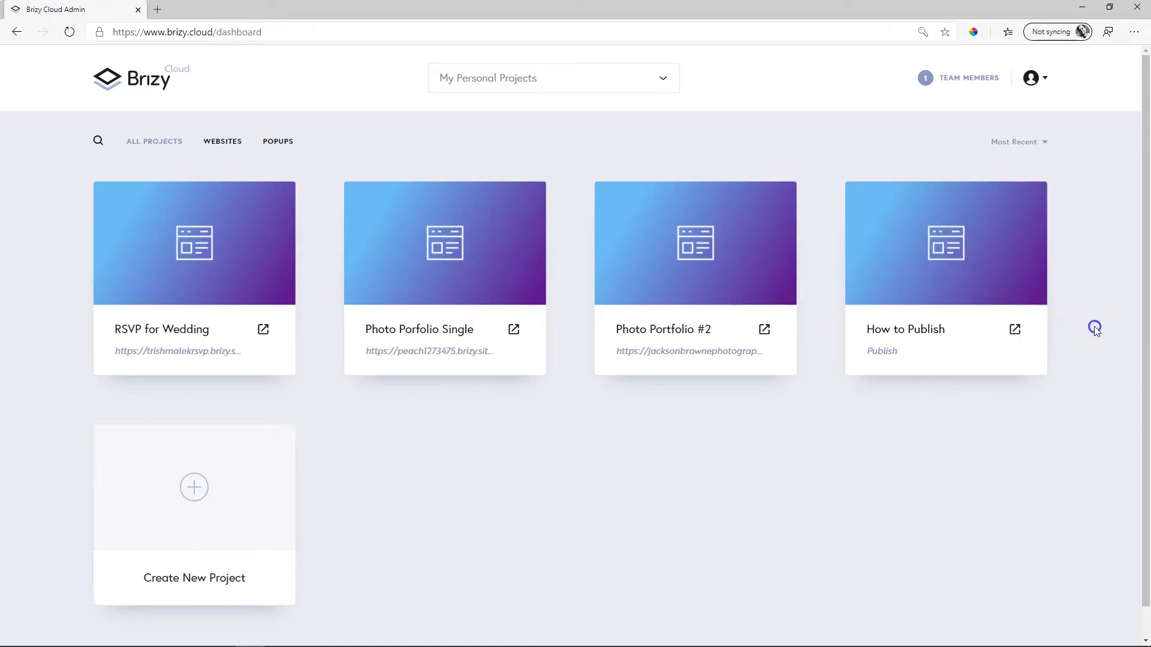
pyautogui.moveTo(946, 242)
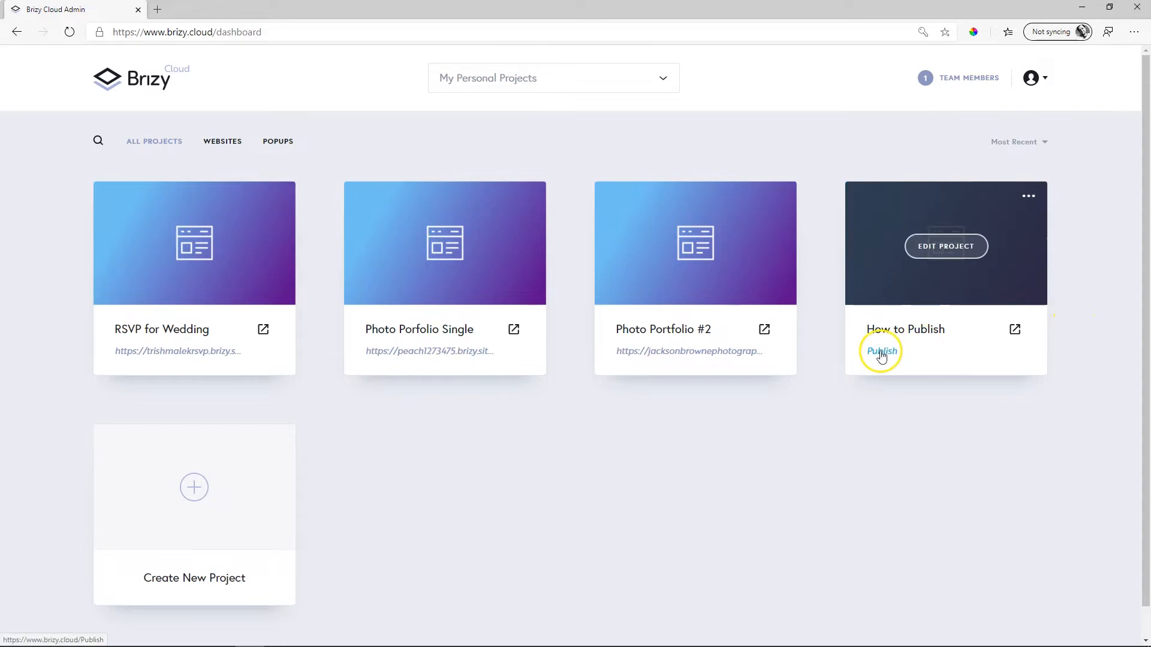
# - Open the 'How to Publish Your Page?' dialog for the How to Publish project
pyautogui.click(881, 350)
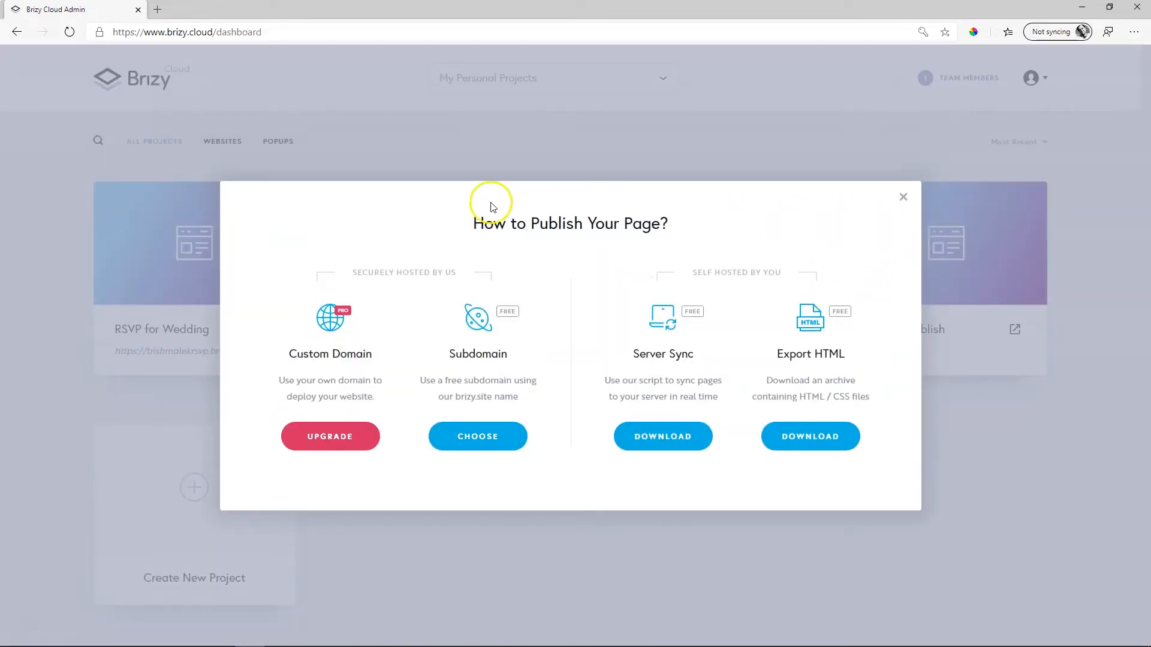
pyautogui.moveTo(921, 459)
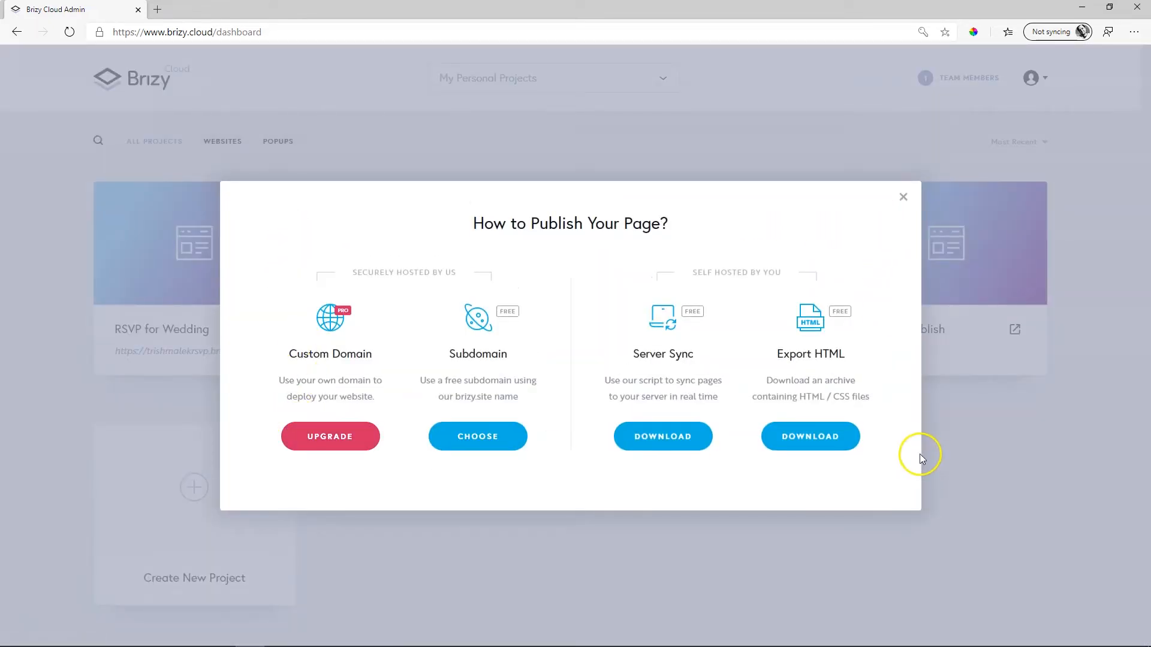
pyautogui.moveTo(893, 437)
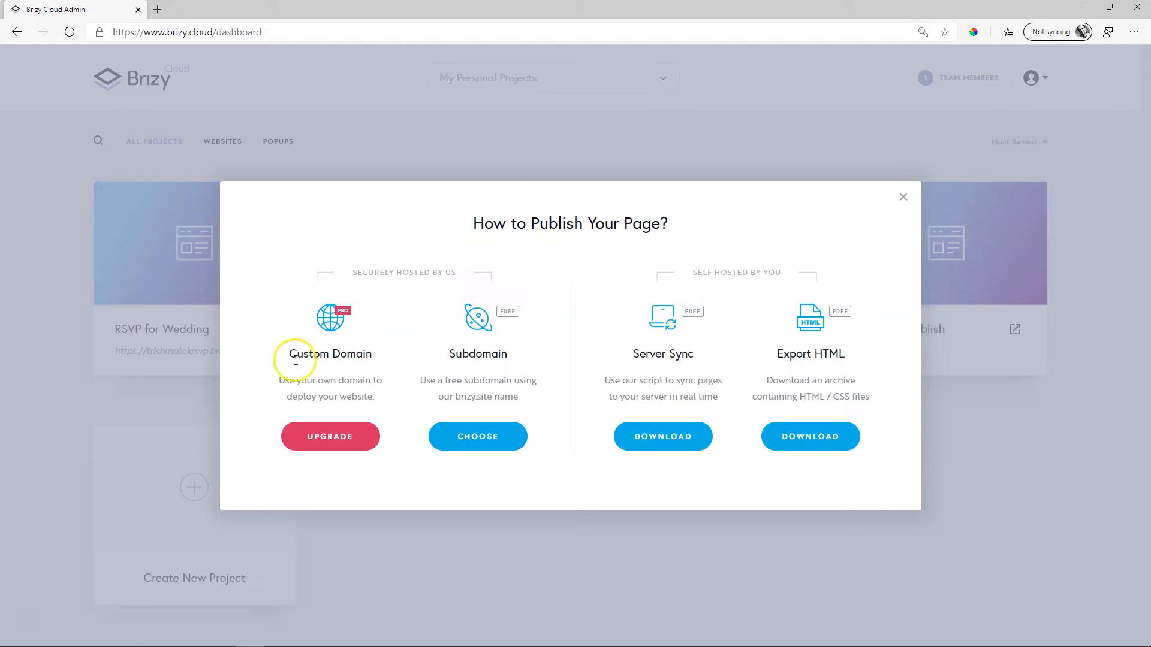
pyautogui.moveTo(475, 408)
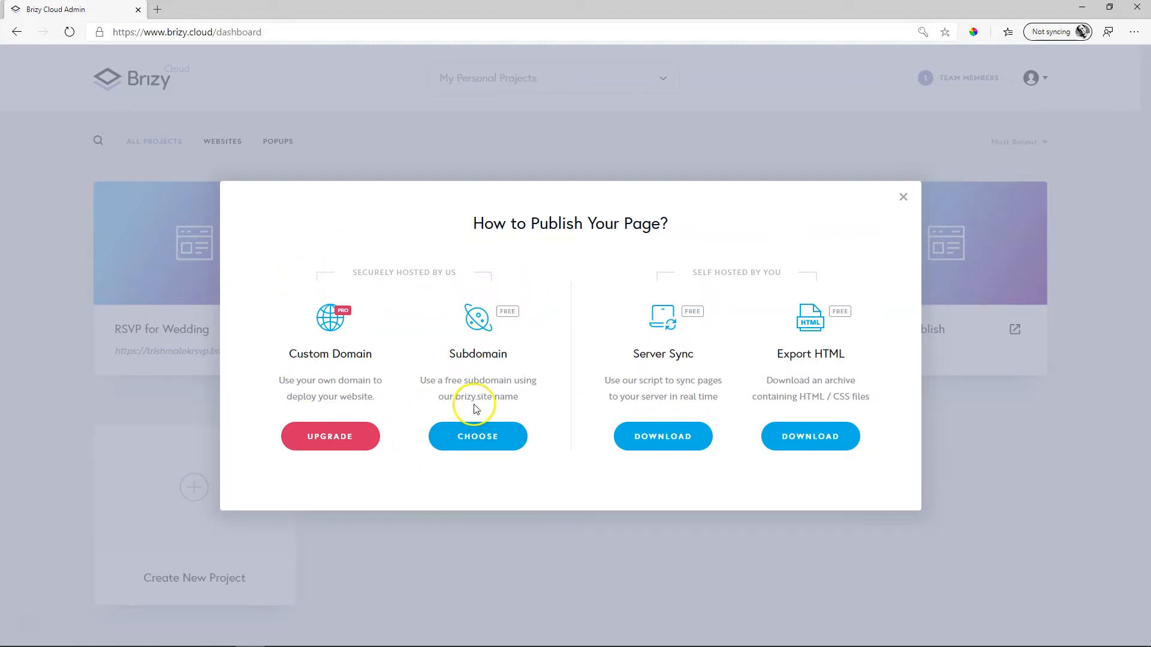
pyautogui.moveTo(622, 380)
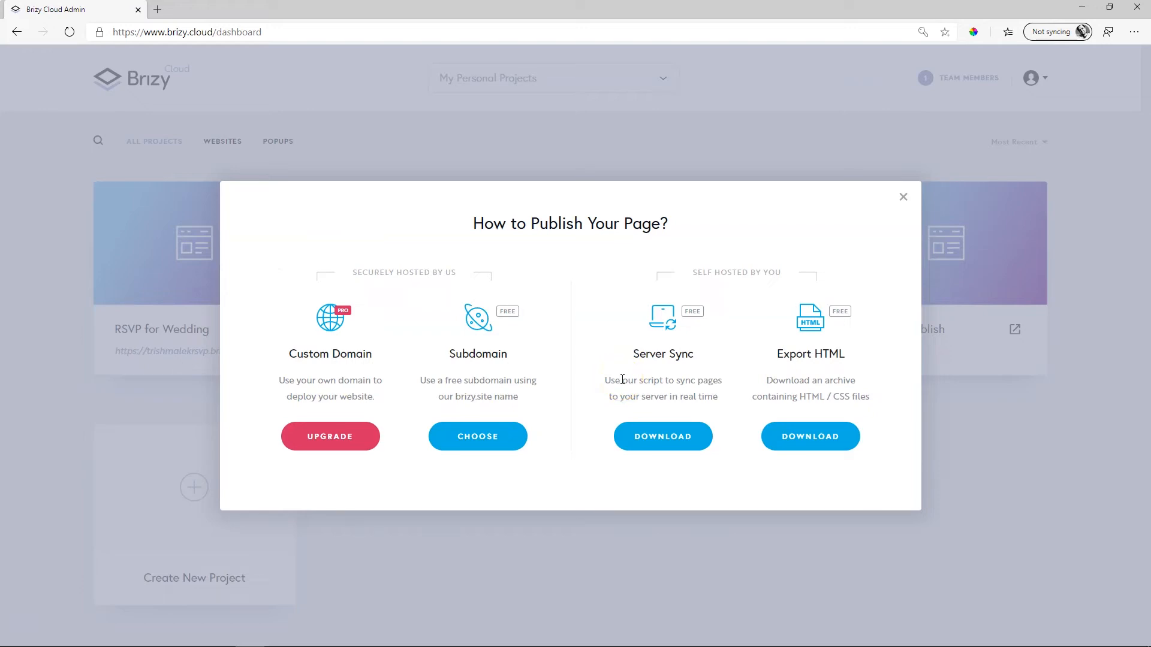
pyautogui.moveTo(882, 479)
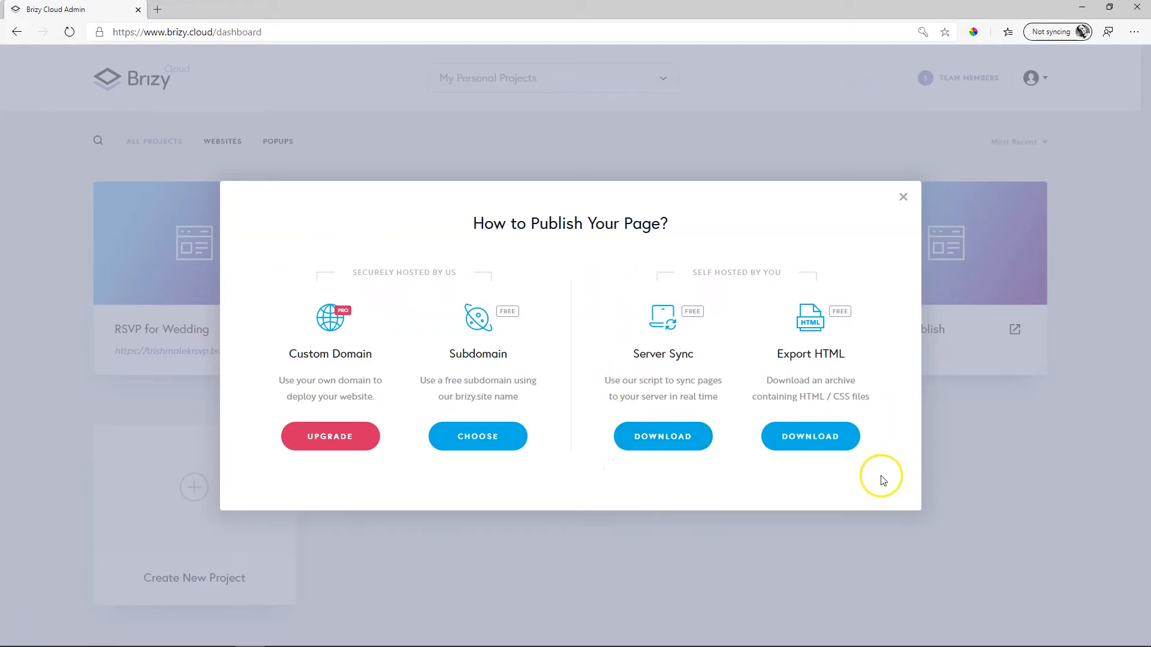
pyautogui.moveTo(873, 337)
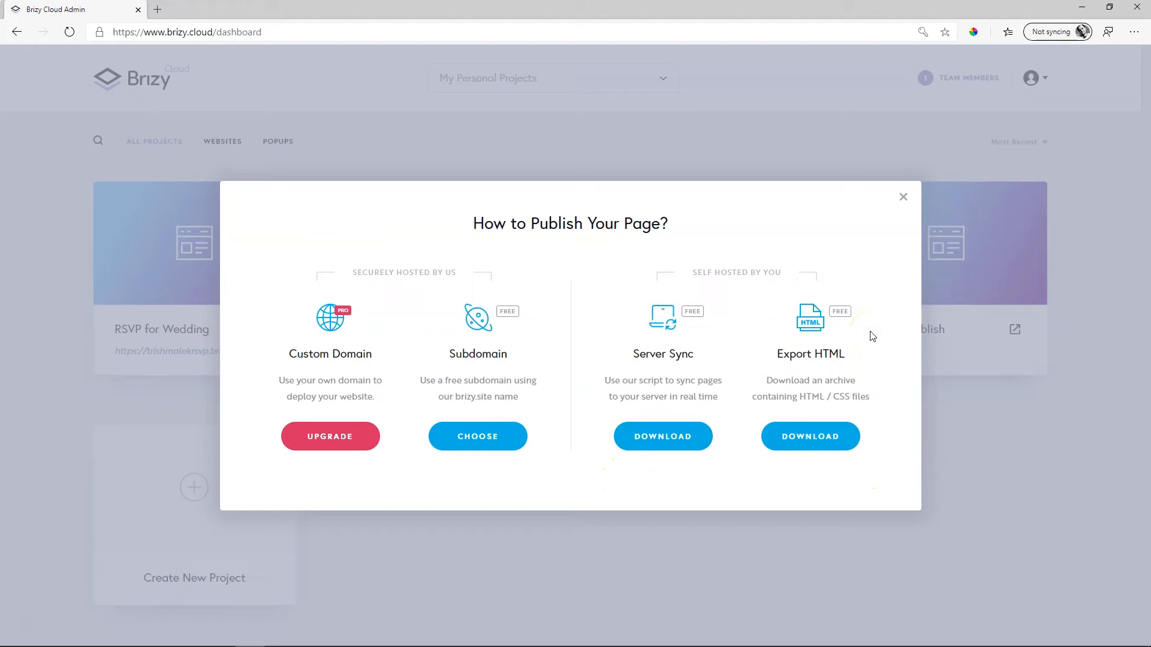
pyautogui.moveTo(487, 358)
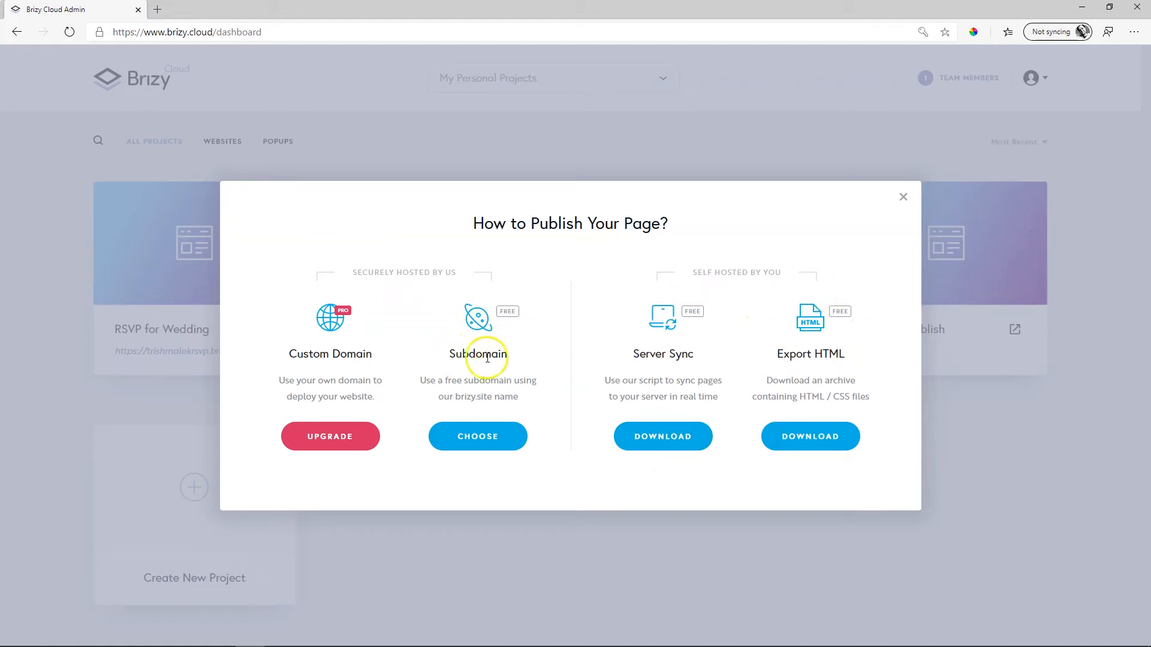
pyautogui.moveTo(478, 357)
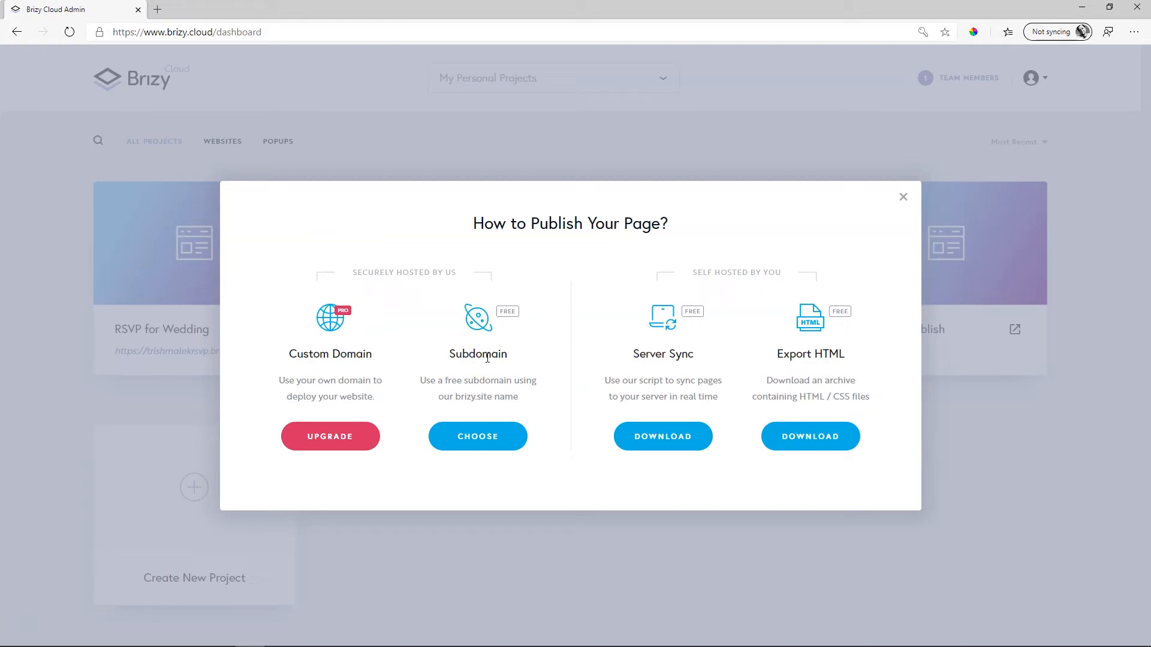
pyautogui.moveTo(298, 348)
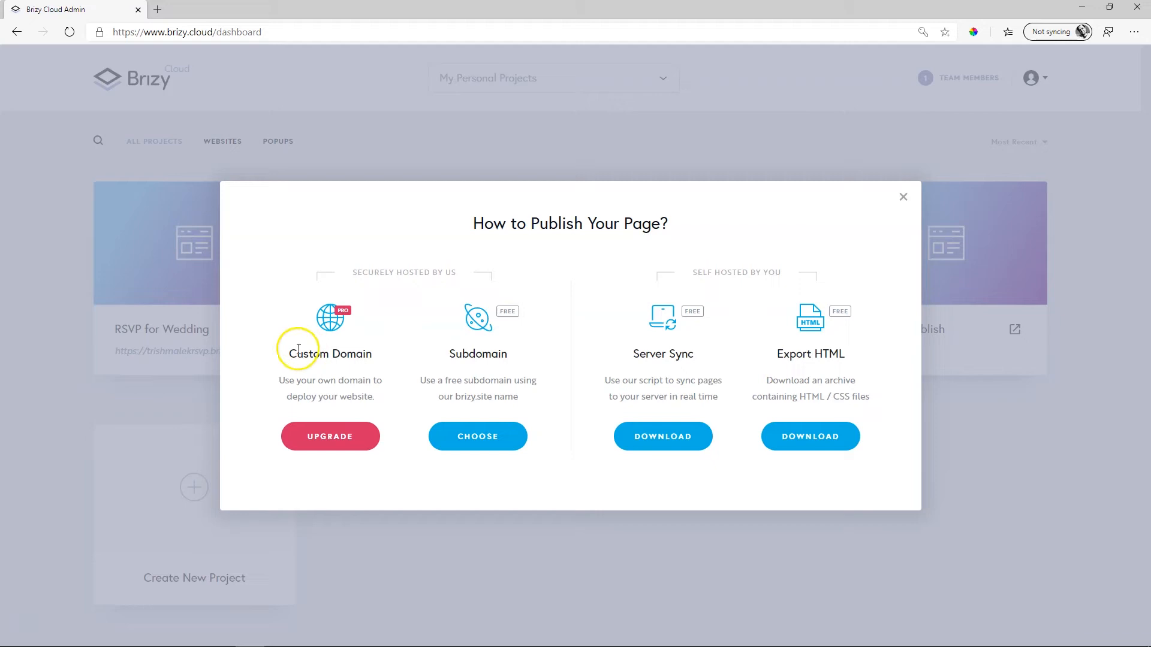
pyautogui.moveTo(308, 351)
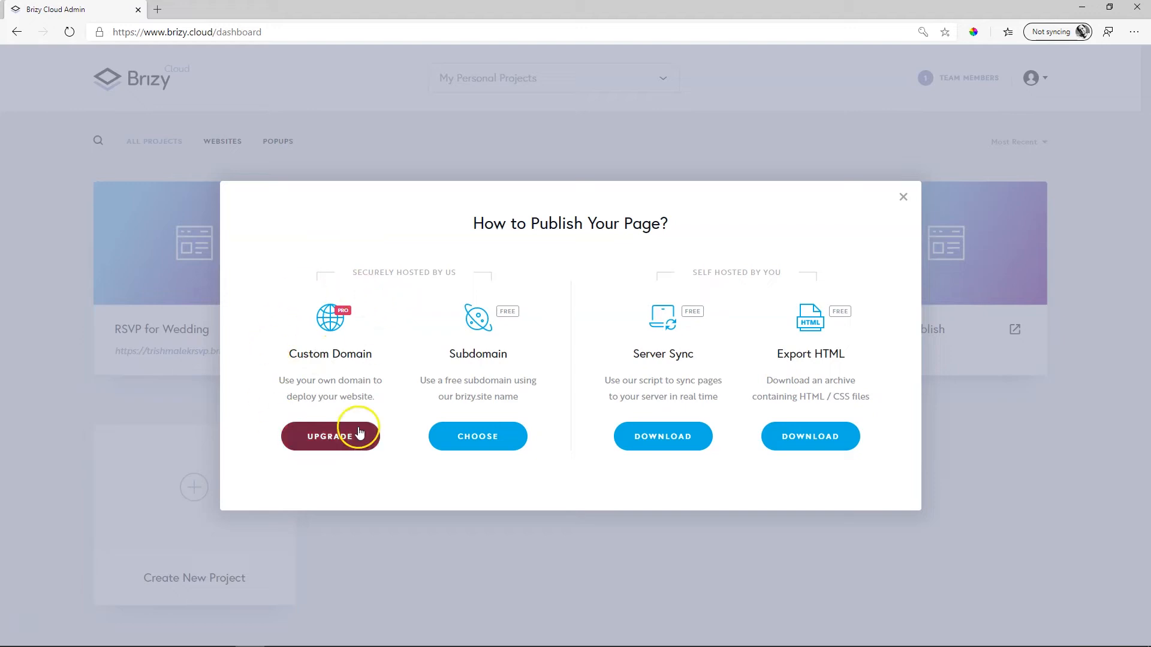
pyautogui.moveTo(346, 383)
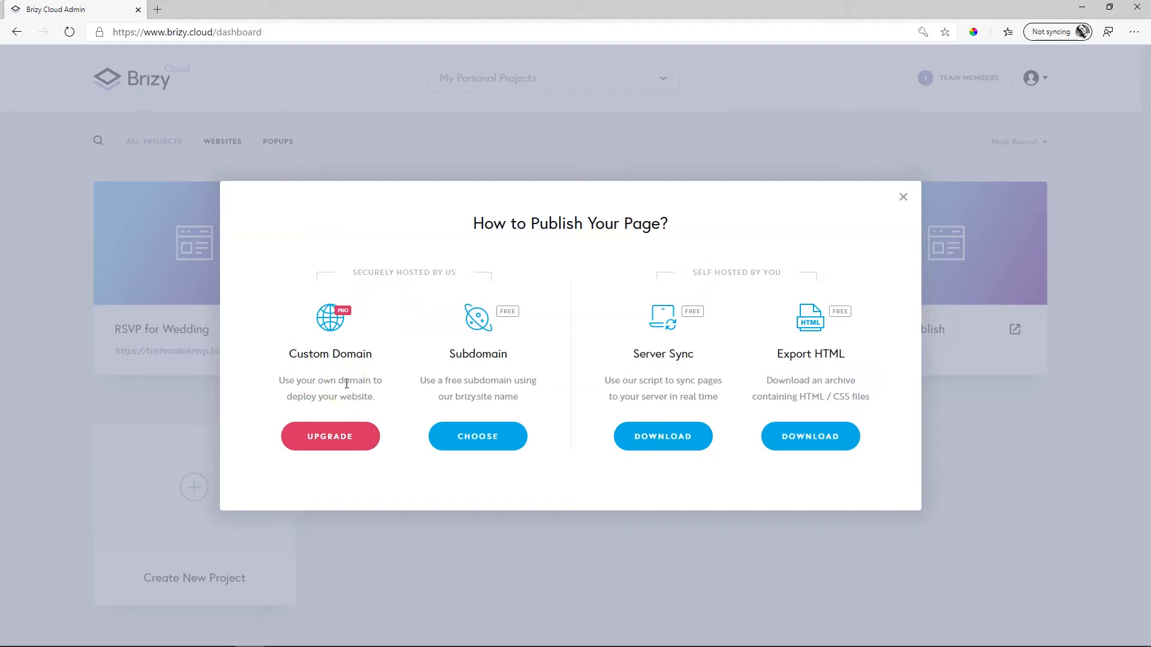
pyautogui.moveTo(376, 359)
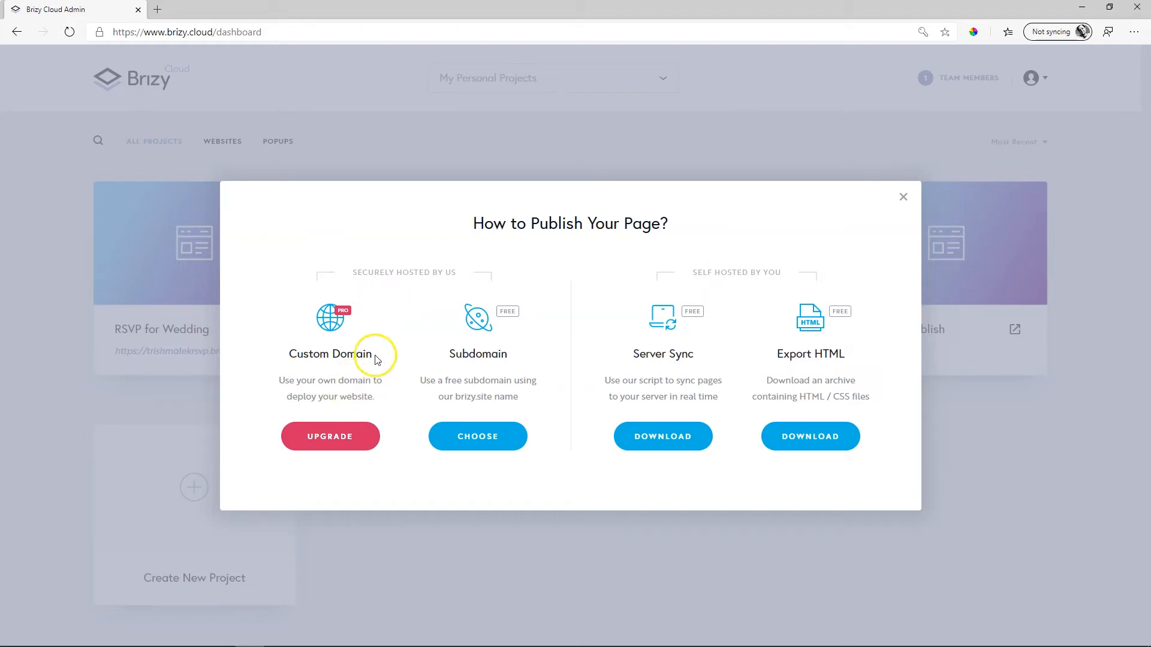
pyautogui.moveTo(322, 336)
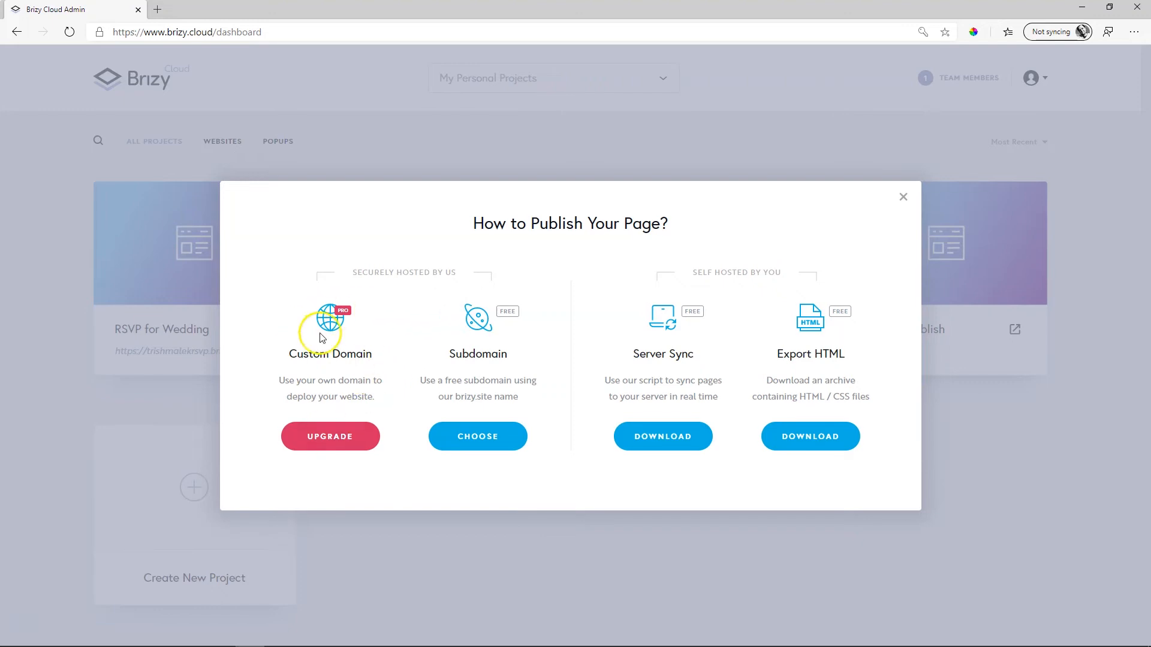
pyautogui.moveTo(514, 413)
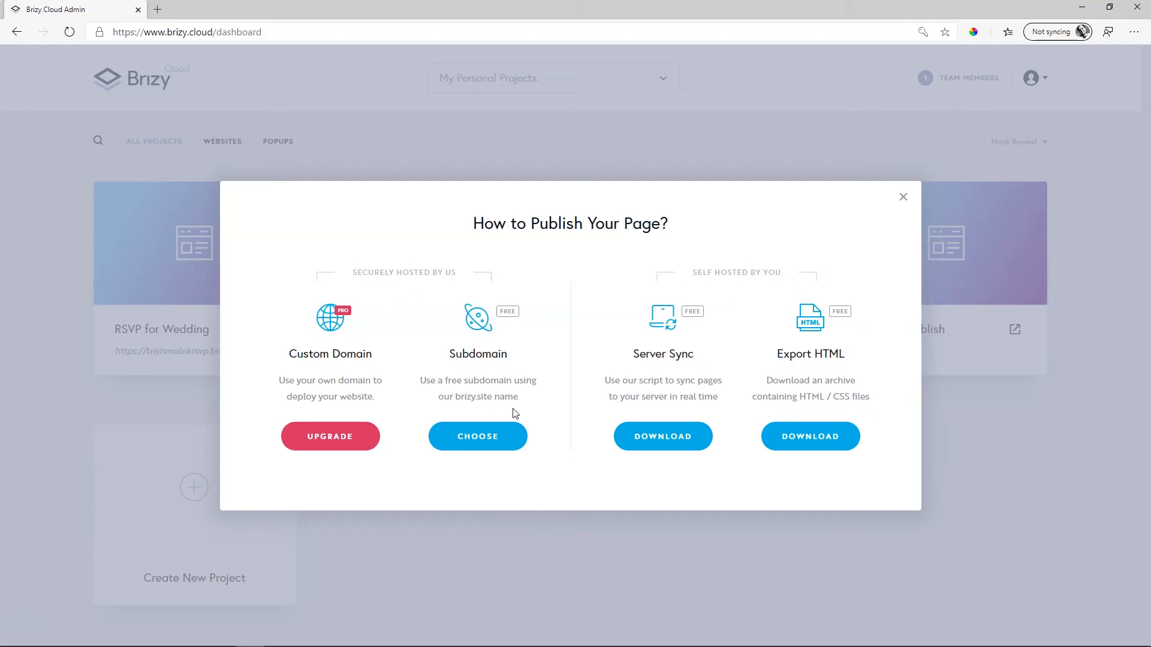
pyautogui.moveTo(226, 243)
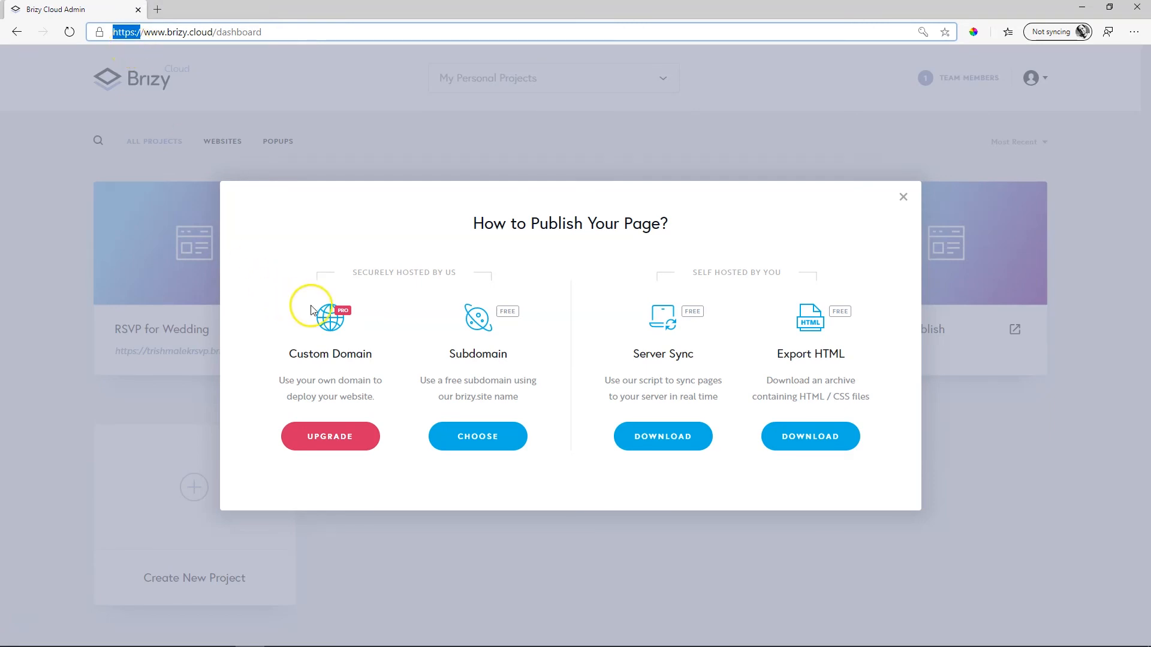
pyautogui.moveTo(367, 410)
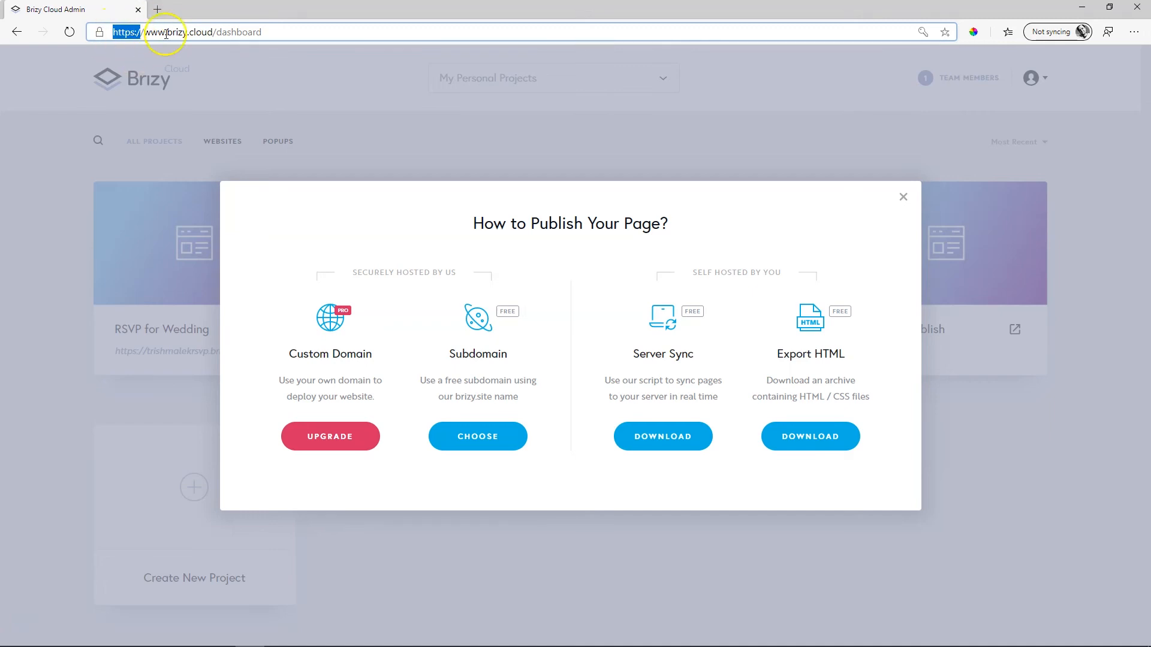
pyautogui.moveTo(163, 37)
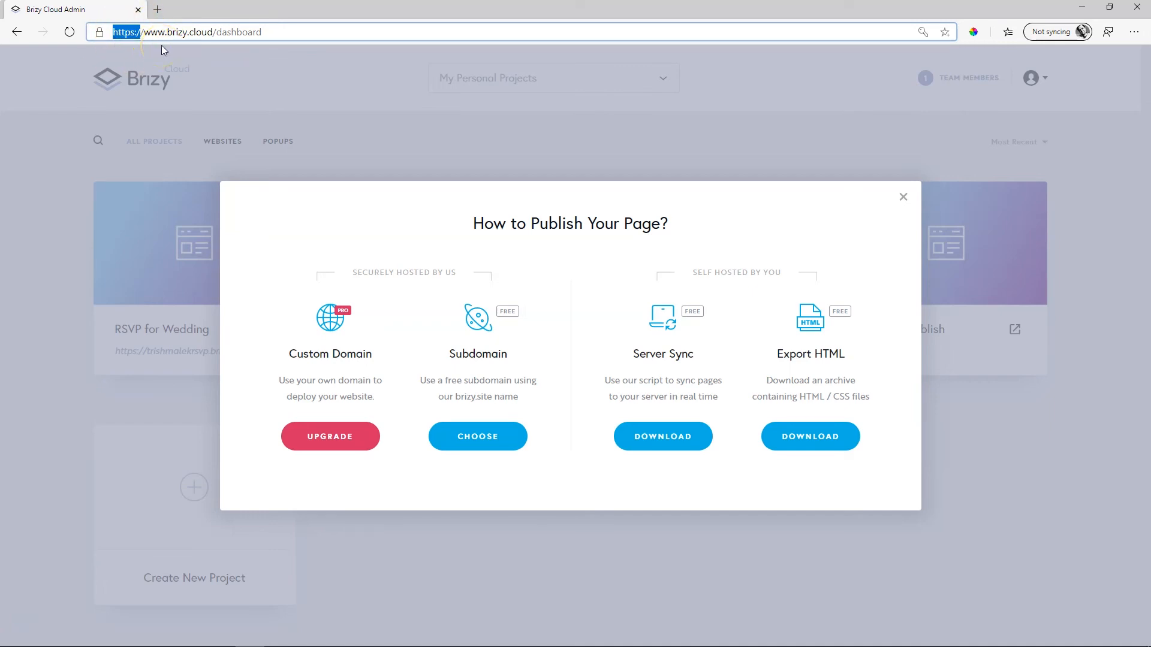